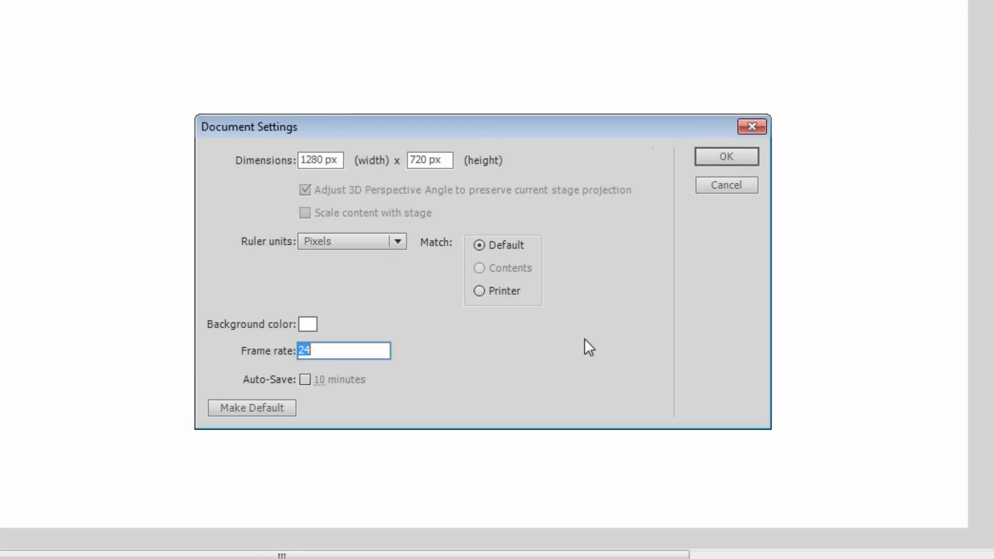
Confirm the 1280 × 720 px, 24 fps document settings and pick the Brush tool
left_click(724, 156)
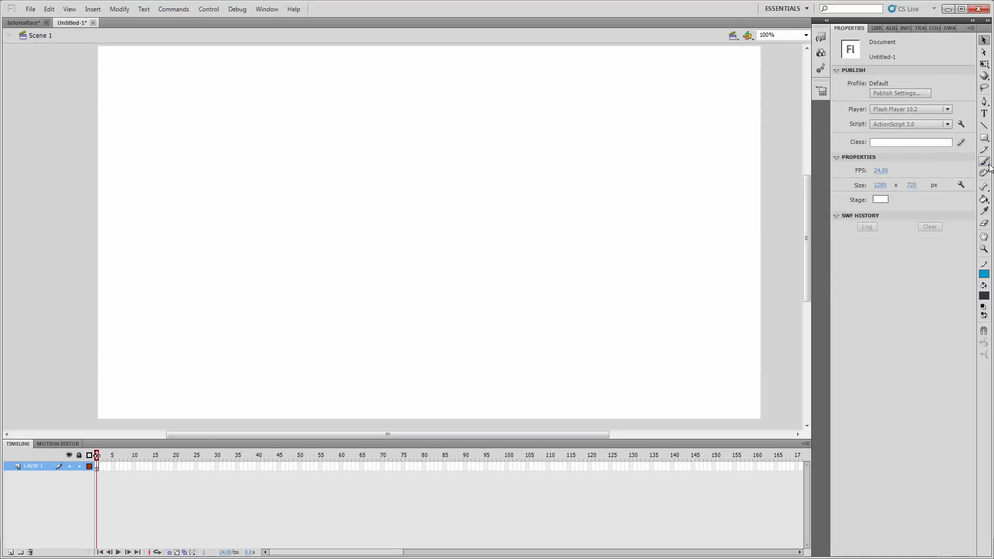
left_click(983, 161)
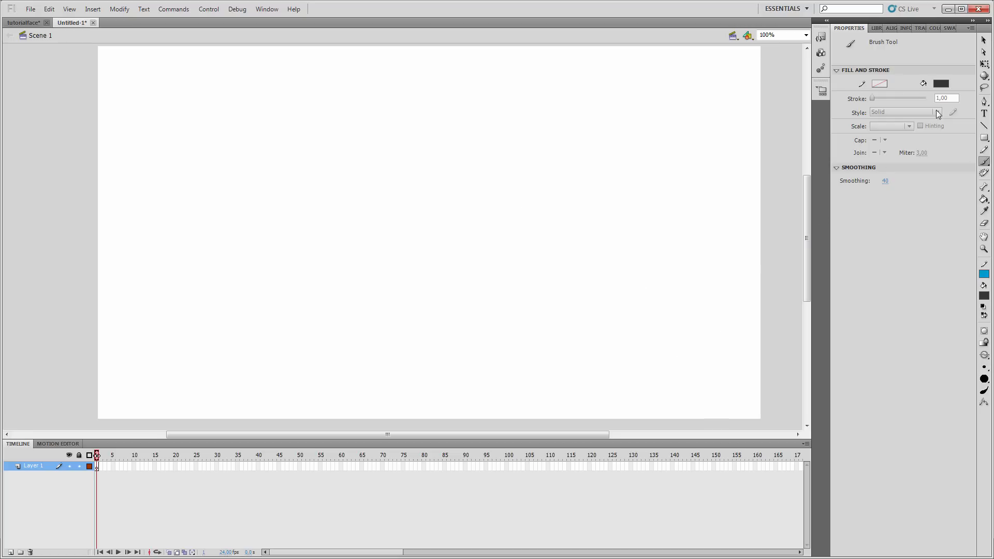
Brush-sketch the bald head's side profile on frame 1 and its front view on frame 2
left_click(892, 28)
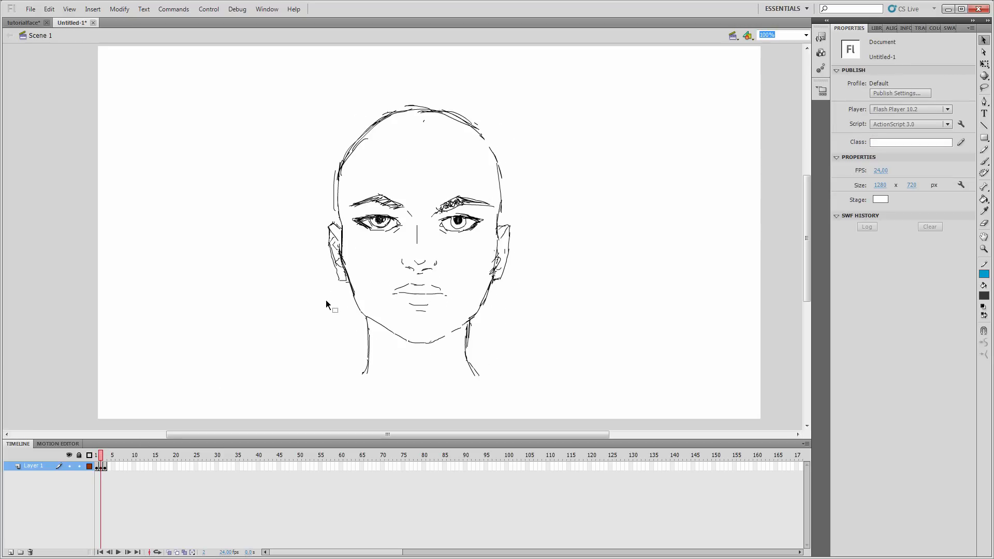
mouse_move(570, 348)
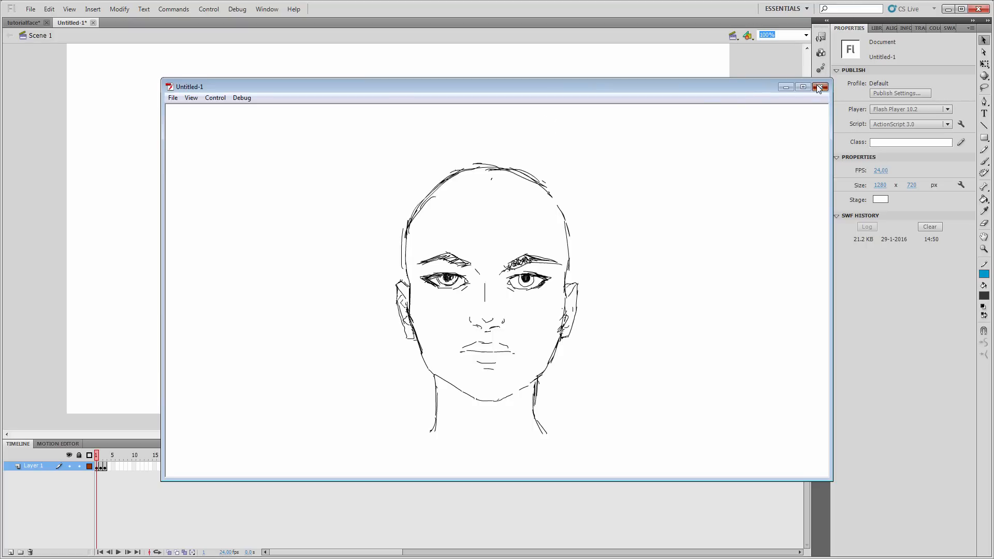
Close the Flash Player test window after watching the profile-to-front playback
left_click(820, 87)
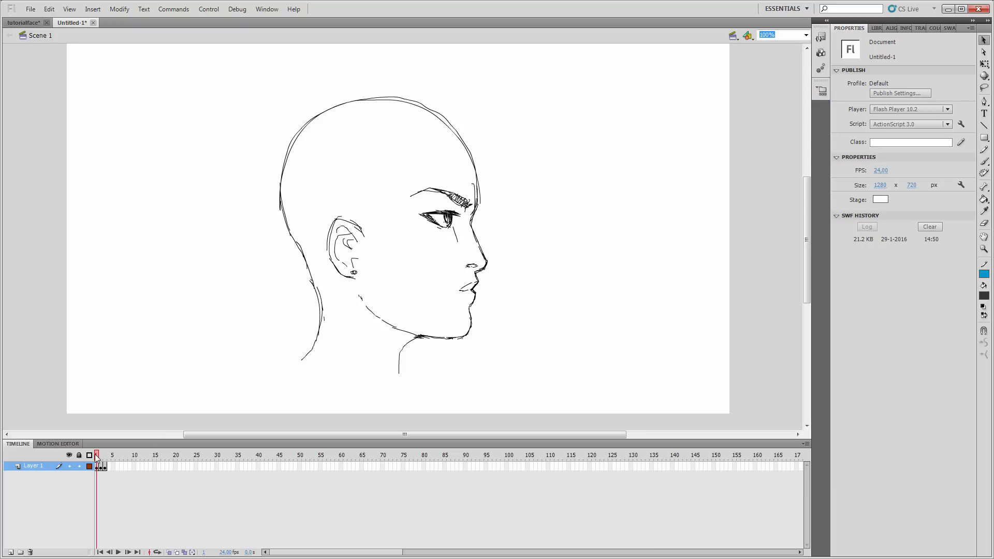
mouse_move(300, 199)
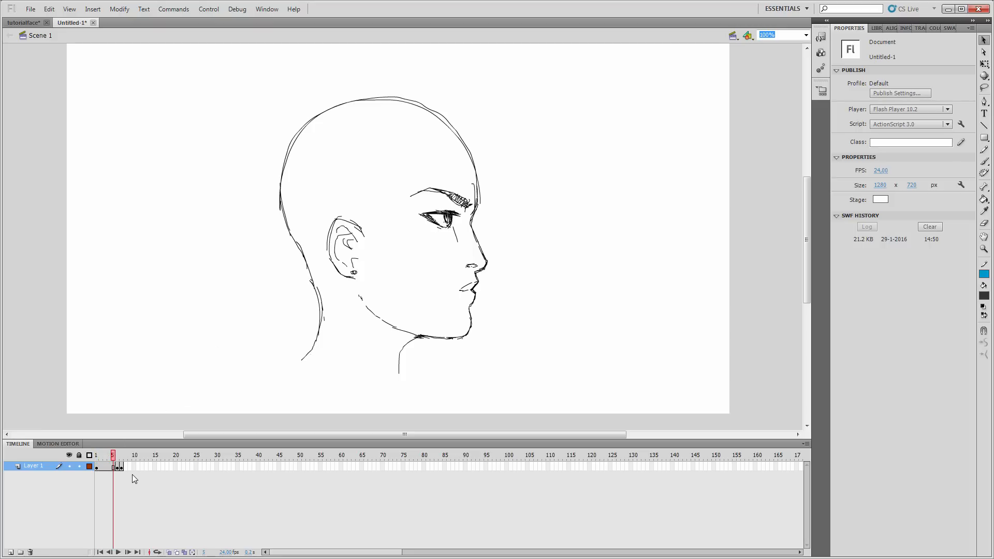
Check the profile keyframe at frame 5 and the front view near frame 10 on the timeline
left_click(121, 454)
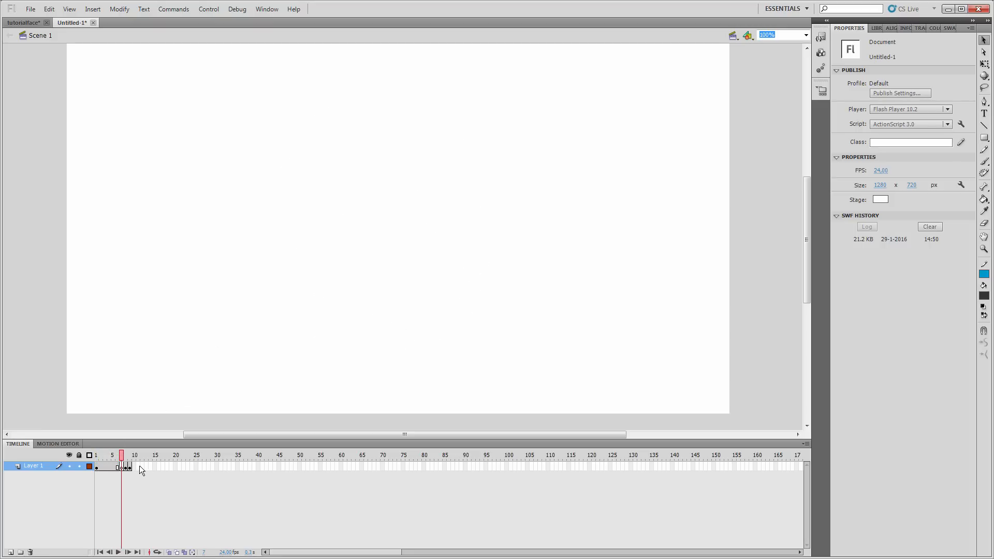
left_click(109, 455)
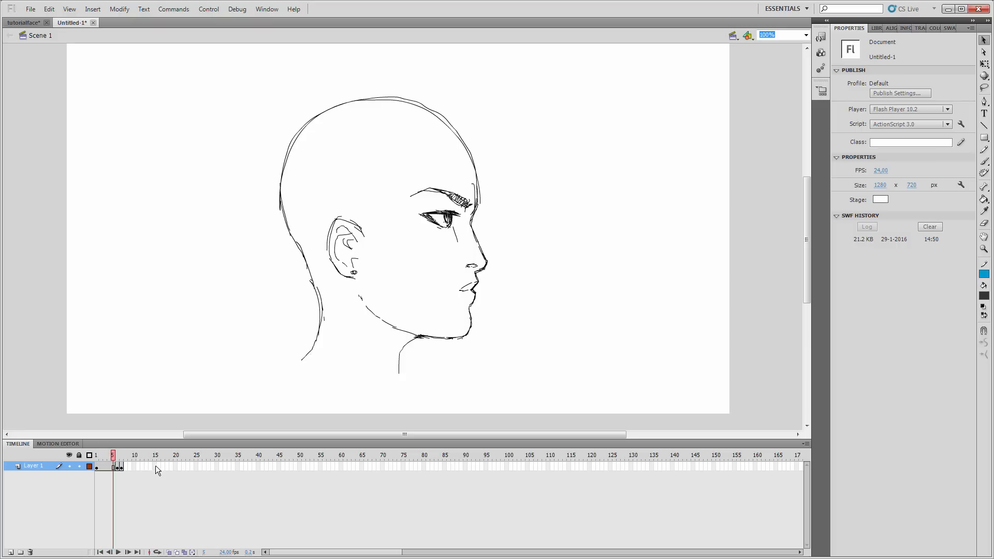
left_click(136, 454)
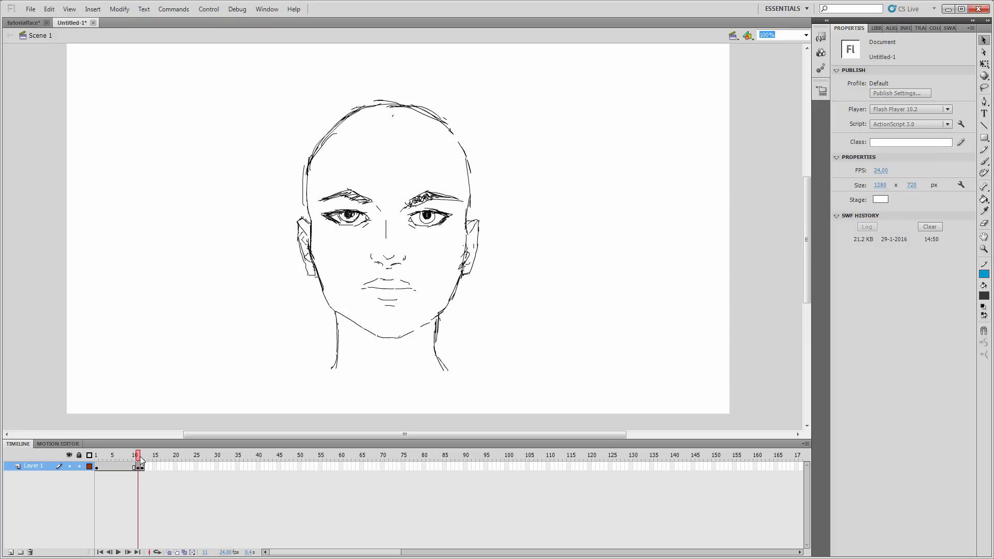
left_click(164, 456)
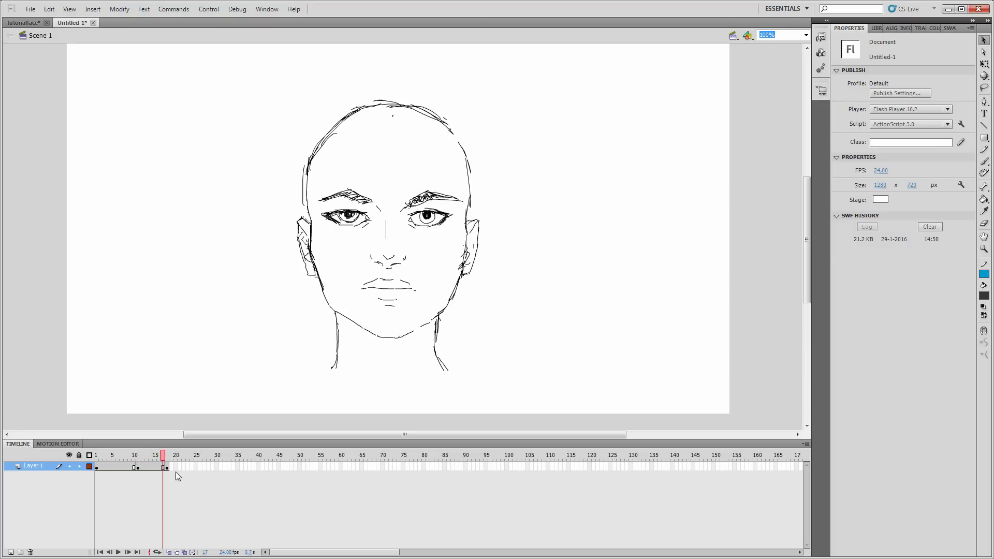
Mark frame 18 for the returning pose and place the flipped profile keyframe at frame 20
left_click(168, 463)
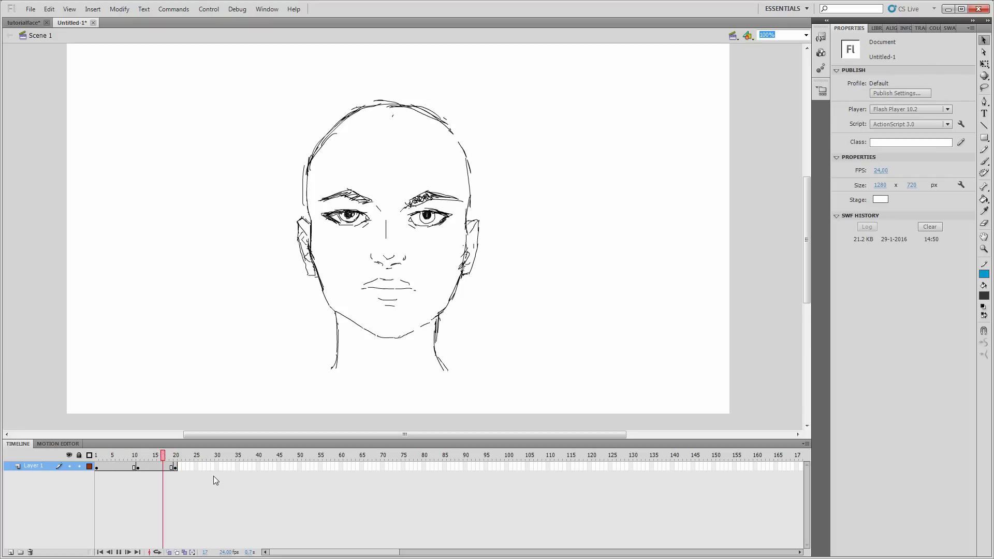
left_click(176, 455)
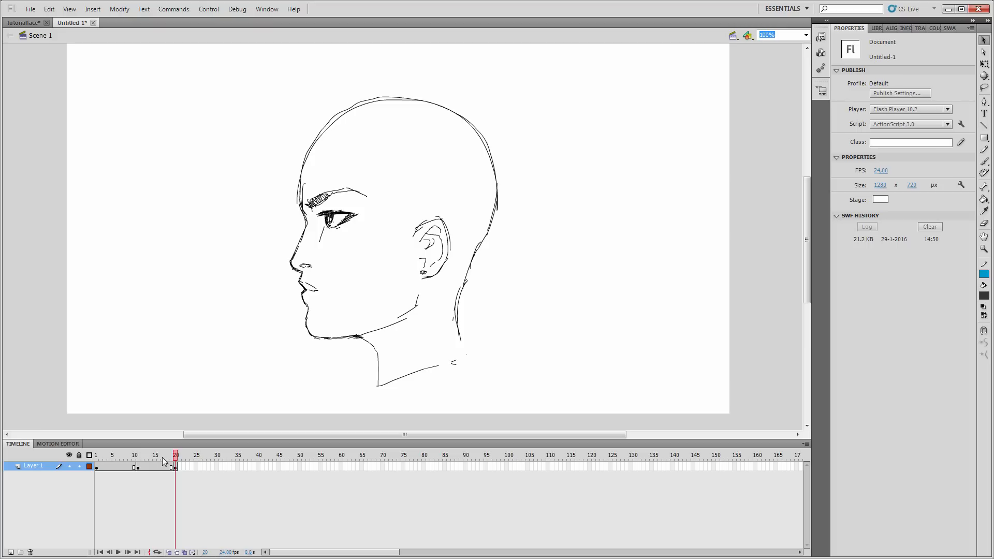
left_click(172, 456)
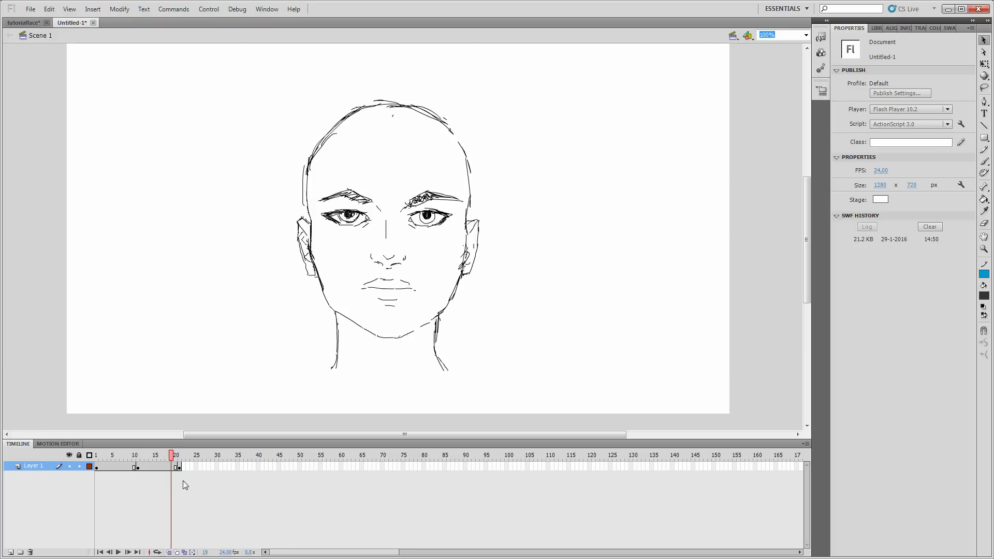
left_click(96, 455)
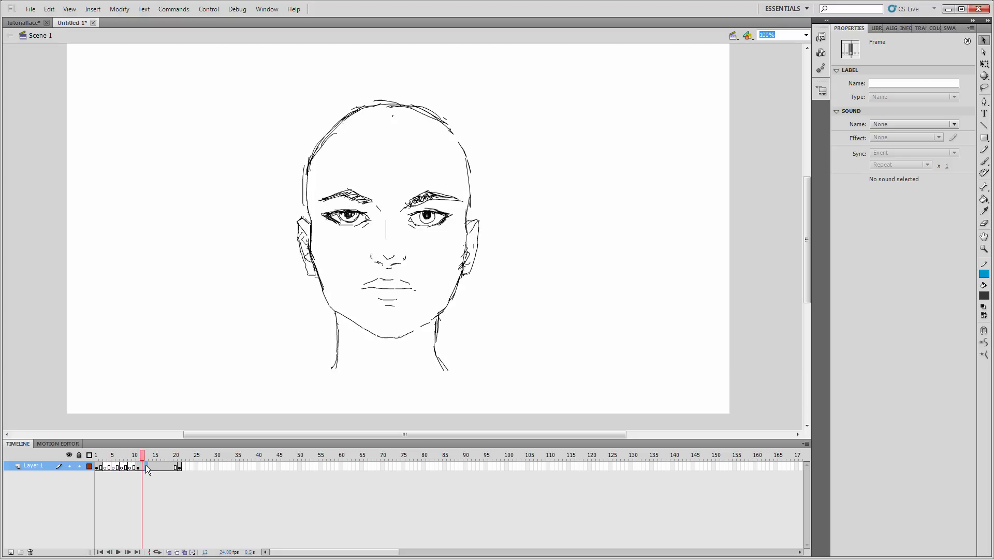
Go to the empty in-between at frame 3 with onion-skin guides and bring up the zoom choices
left_click(162, 467)
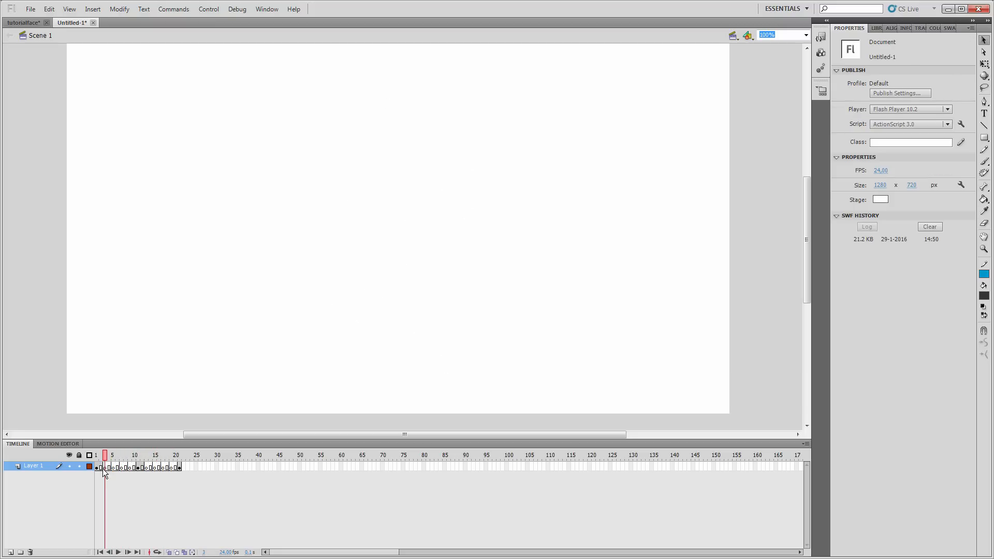
left_click(111, 455)
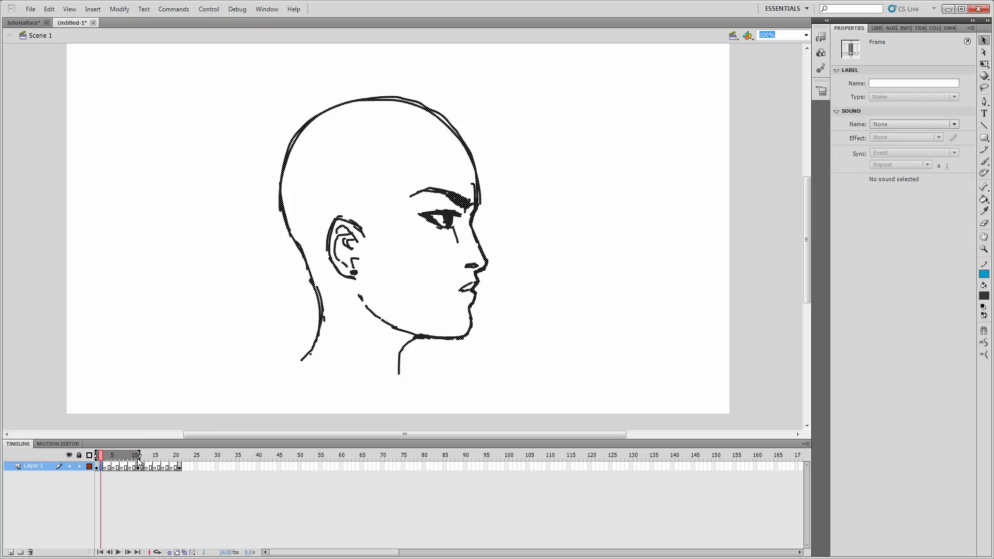
left_click(134, 455)
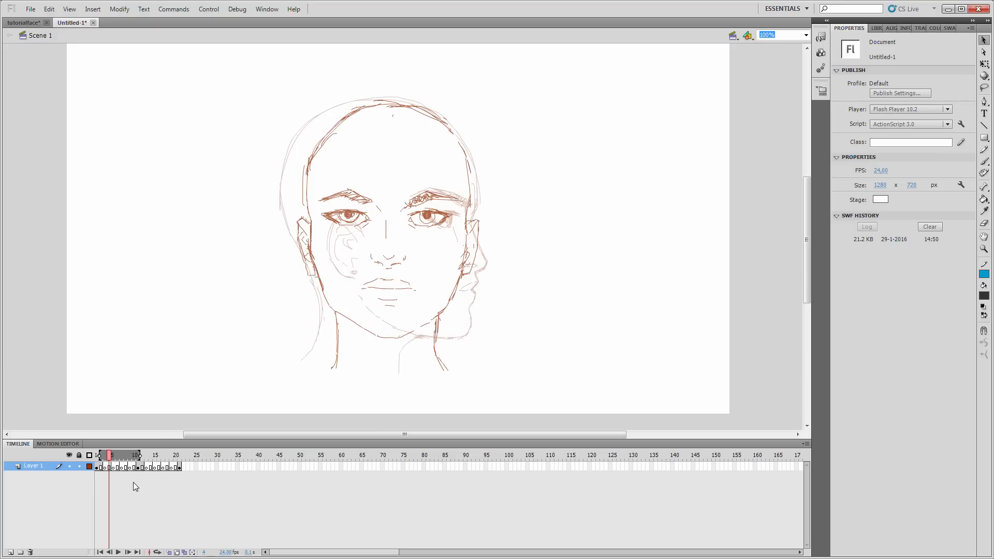
mouse_move(570, 245)
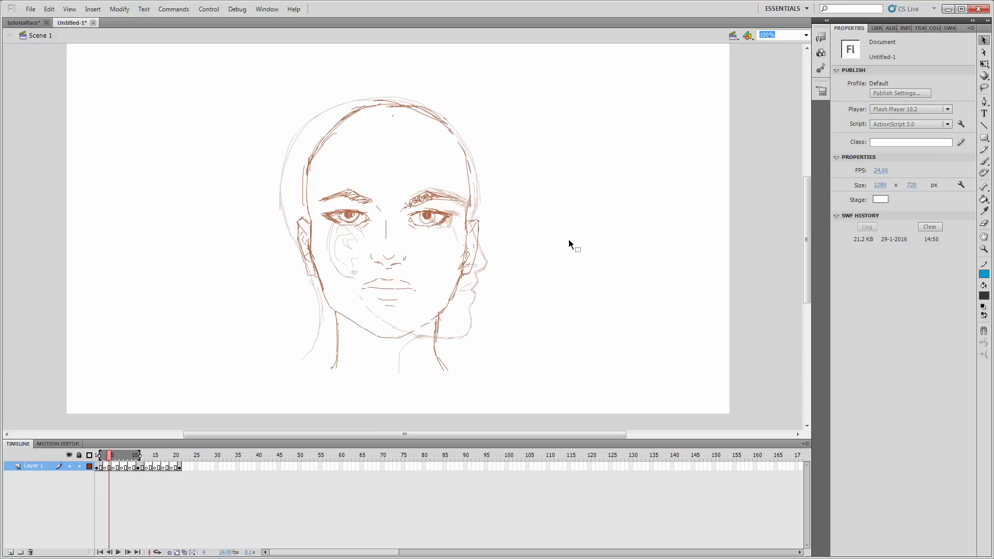
left_click(804, 36)
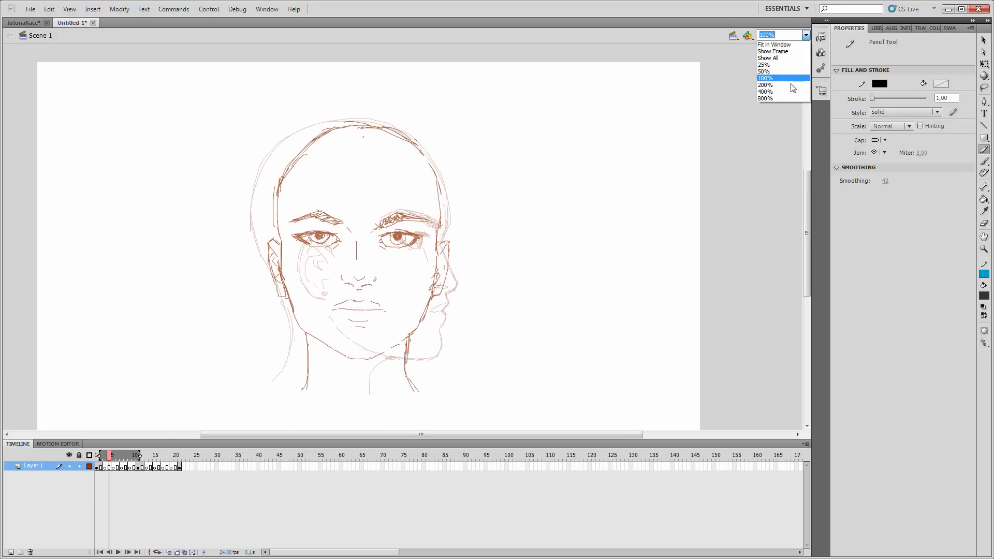
Set the stage to 100% and pencil-sketch the three-quarter head on an in-between frame of tutorialface
left_click(764, 84)
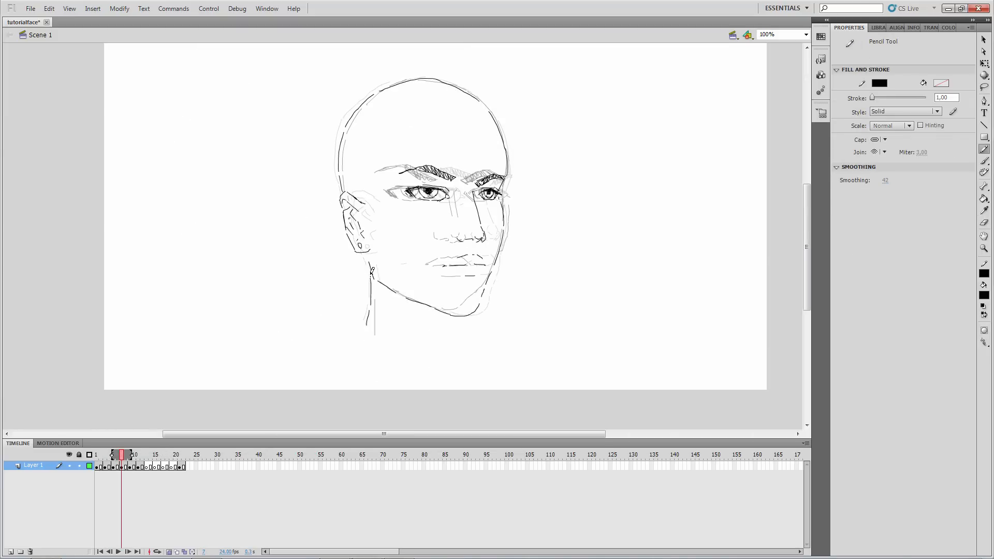
Review the early in-between and three-quarter frames, ending on the opening side profile
left_click(143, 455)
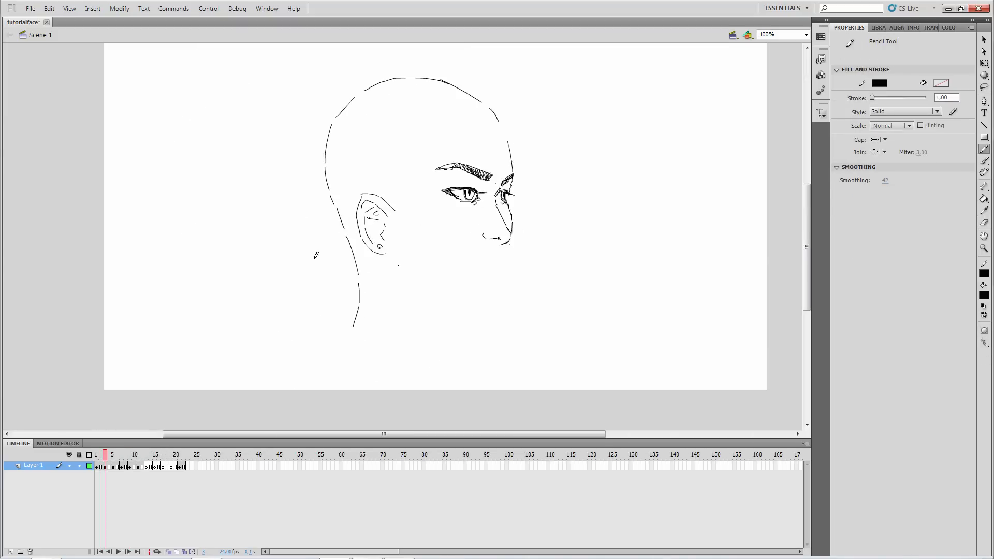
left_click(122, 466)
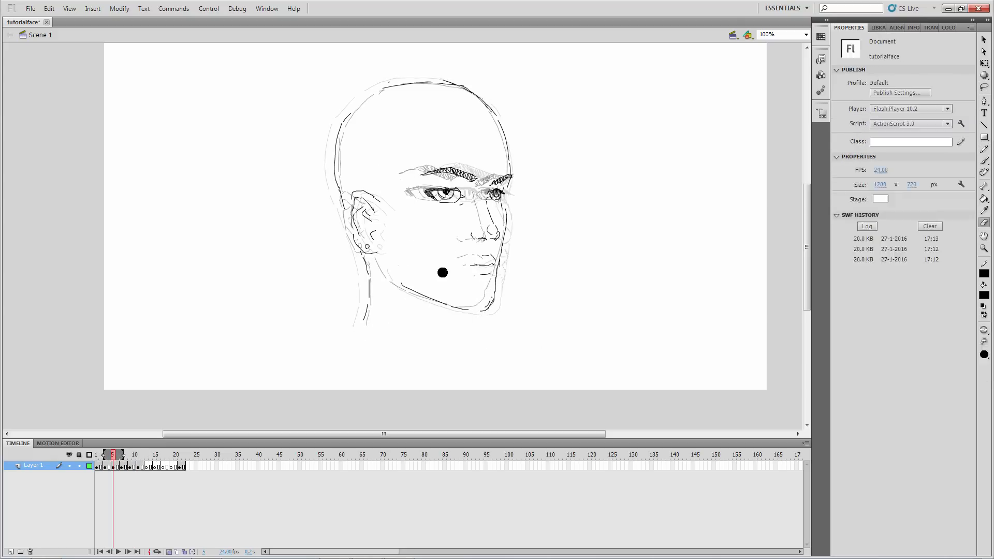
left_click(121, 455)
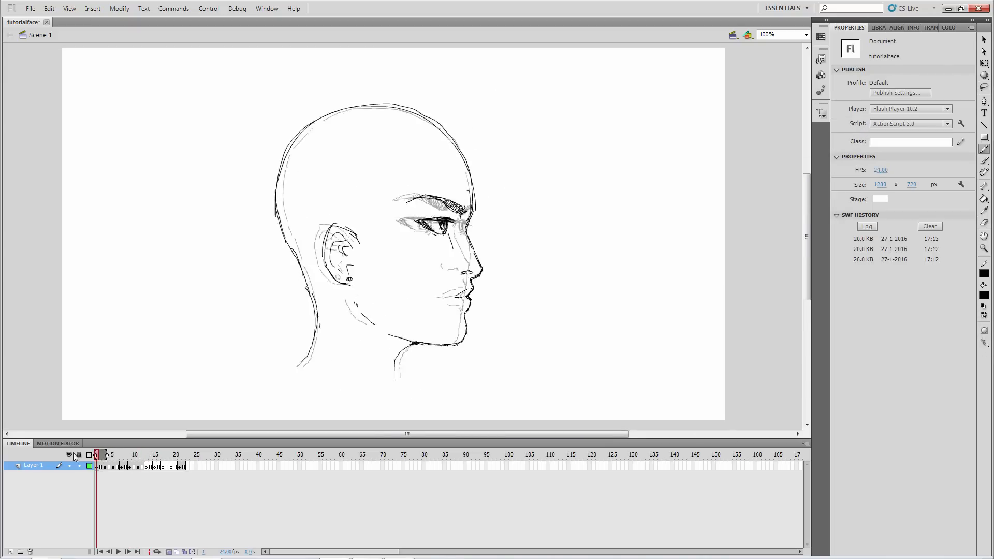
left_click(166, 455)
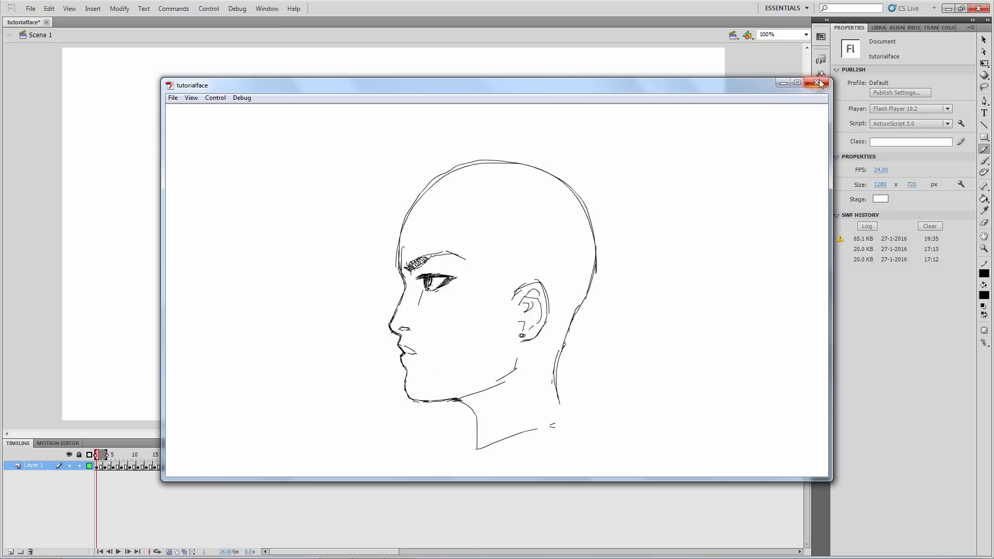
Close the SWF preview and inspect the profile, front-view and returning three-quarter frames
left_click(820, 83)
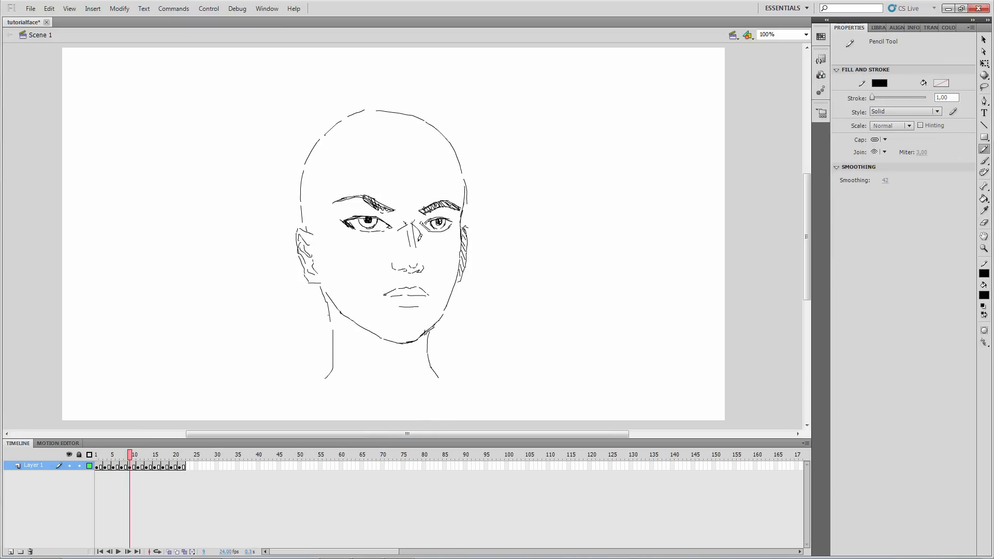
left_click(95, 454)
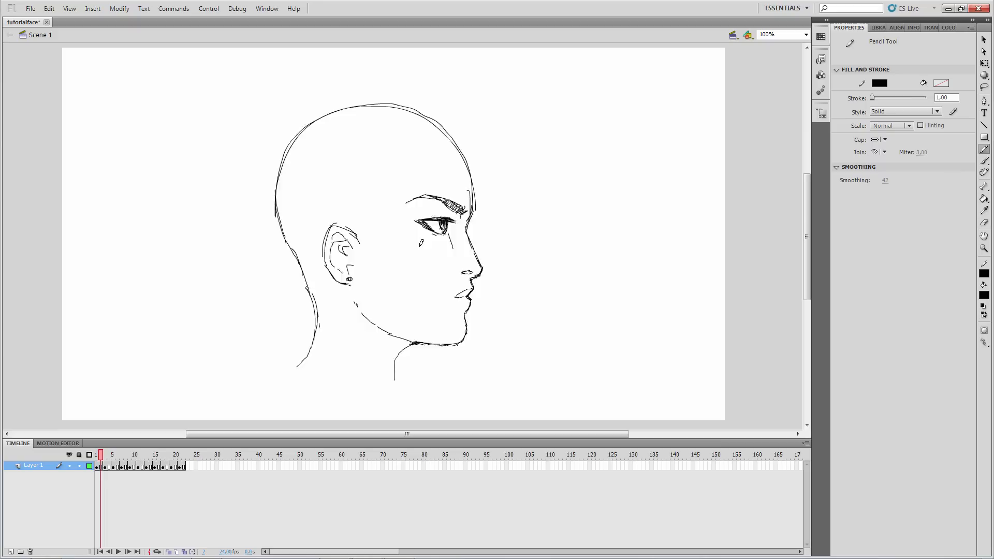
left_click(134, 454)
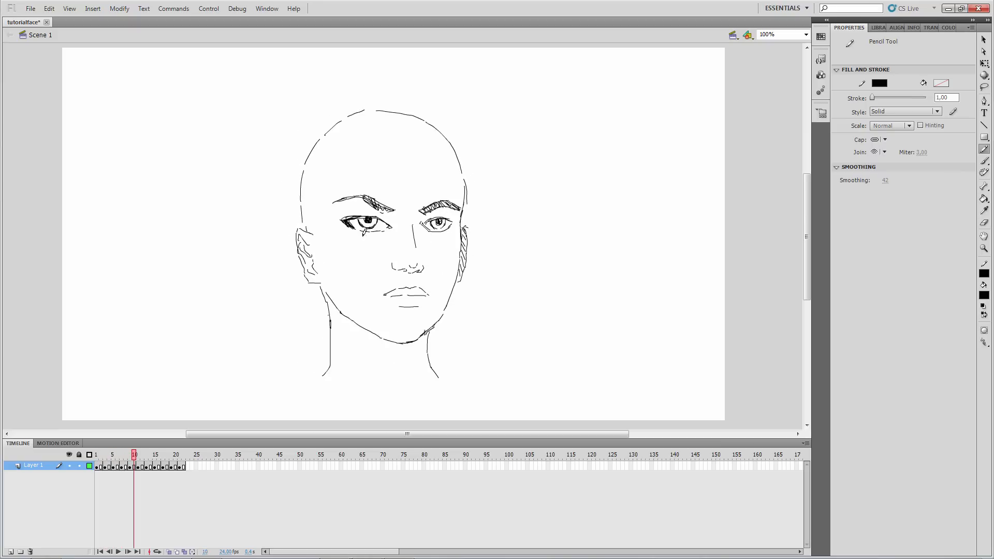
left_click(176, 454)
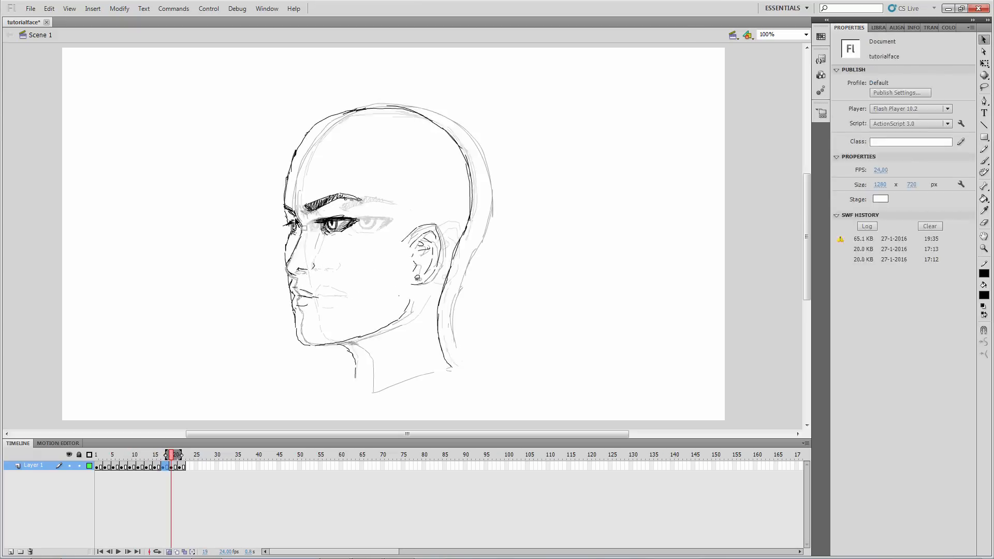
left_click(126, 454)
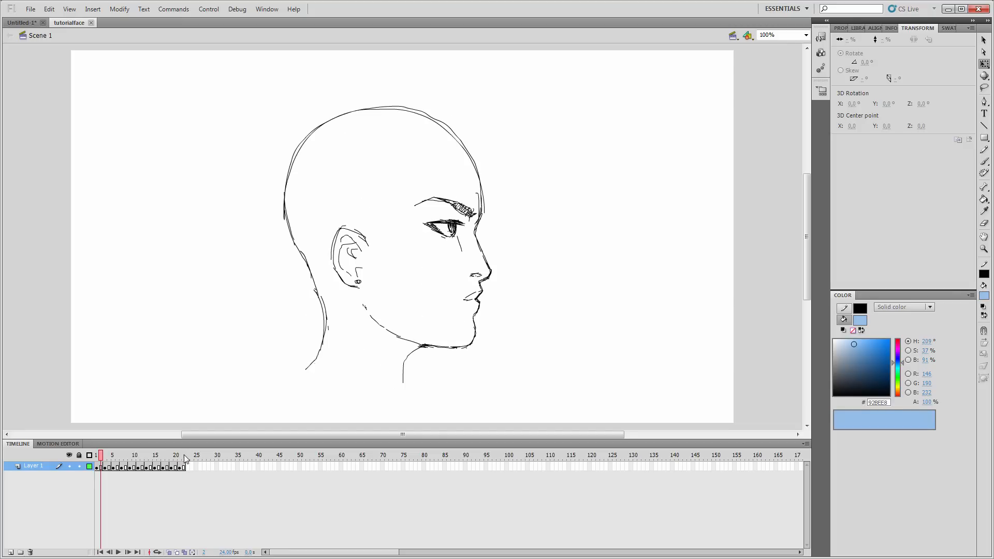
left_click(105, 456)
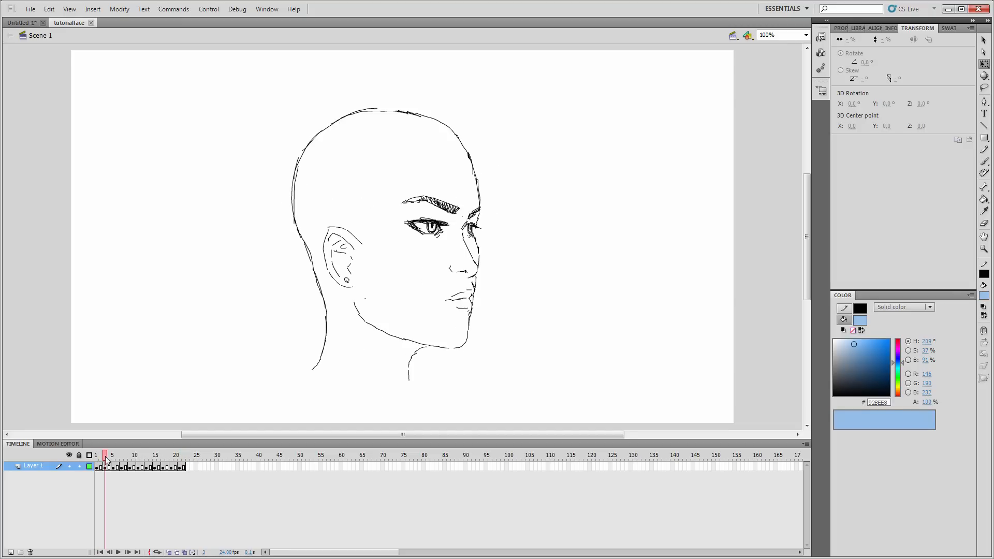
left_click(99, 455)
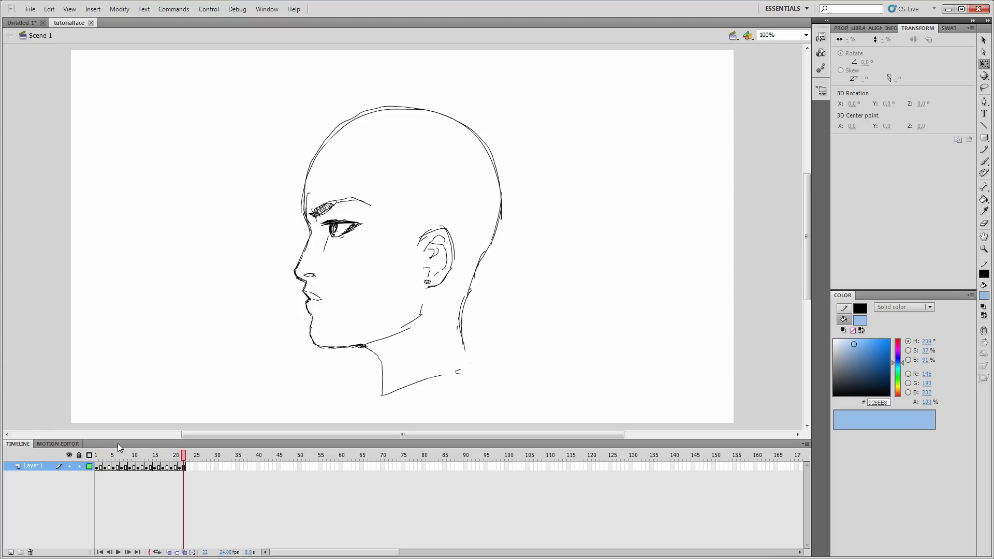
mouse_move(119, 441)
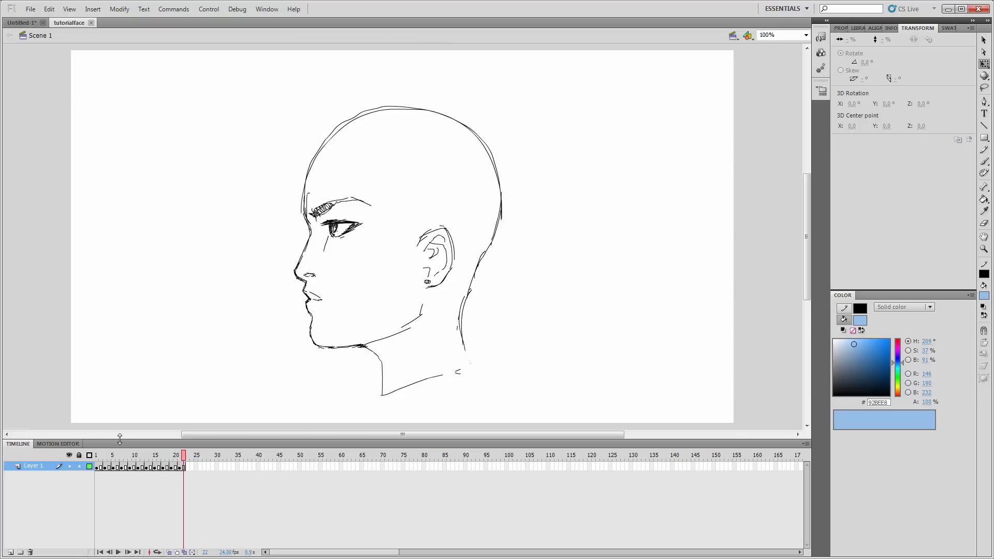
left_click(135, 455)
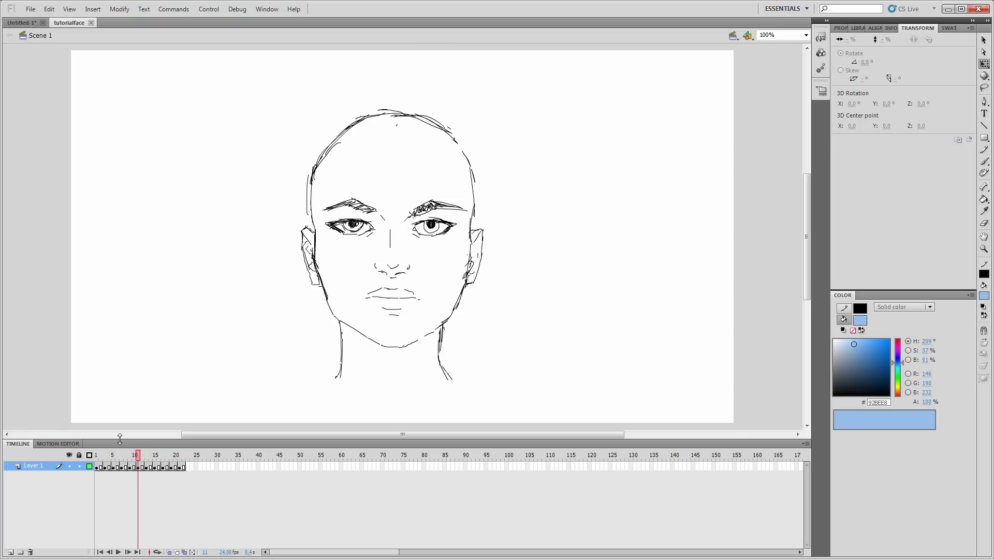
left_click(96, 455)
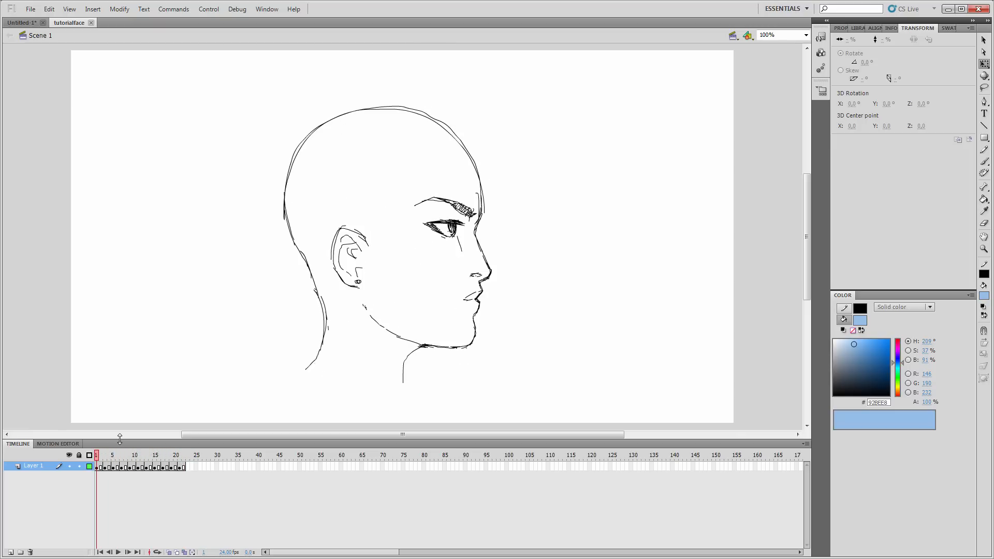
left_click(110, 456)
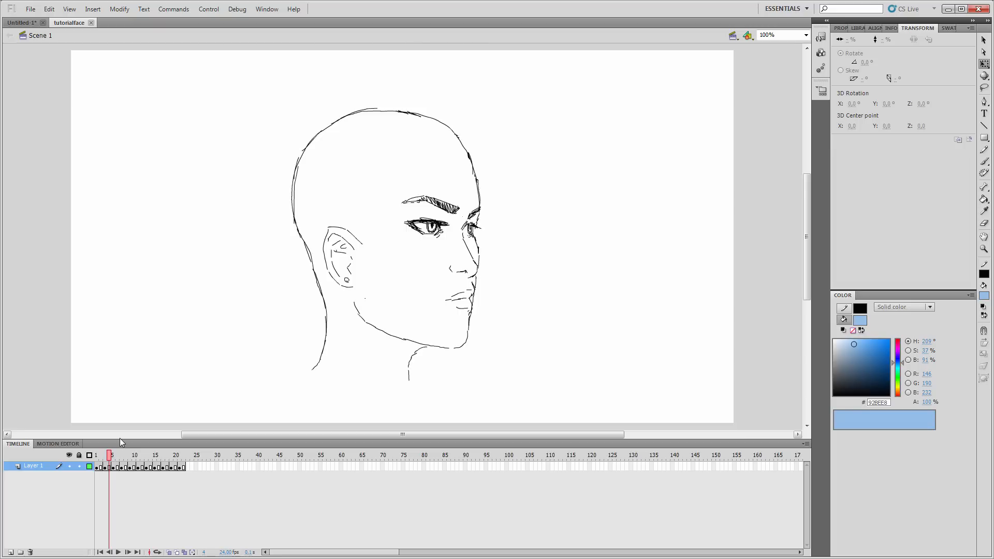